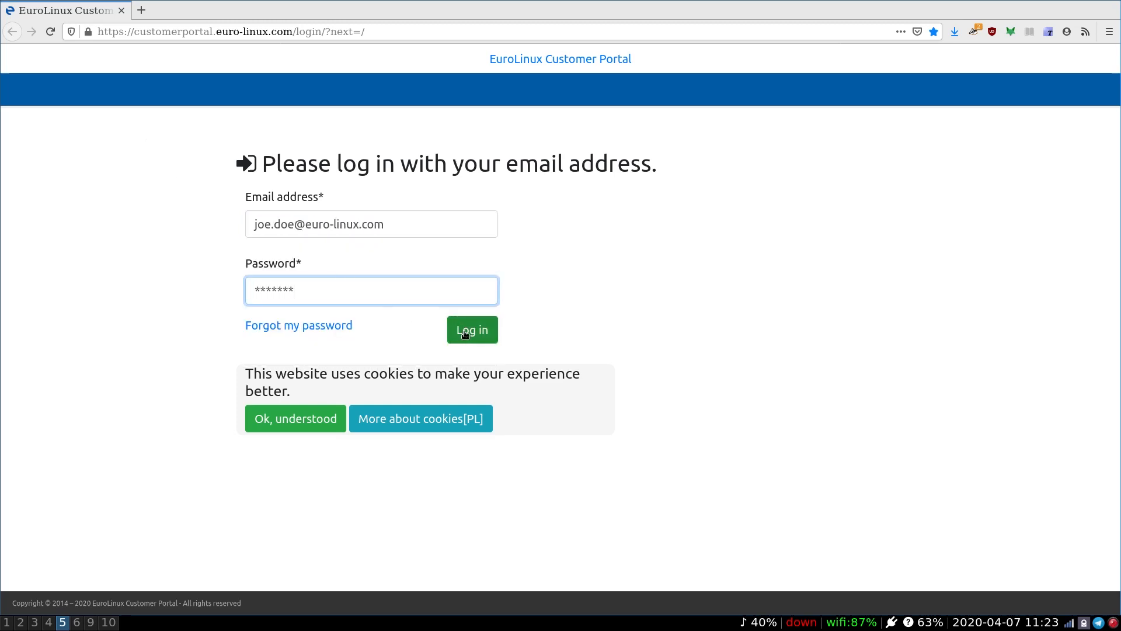
- Log in to the Customer Portal and download EuroLinux.7.7-DVD-x86_64-2019-09-11.iso from the EuroLinux downloads
{"action": "left_click", "coordinate": [471, 329]}
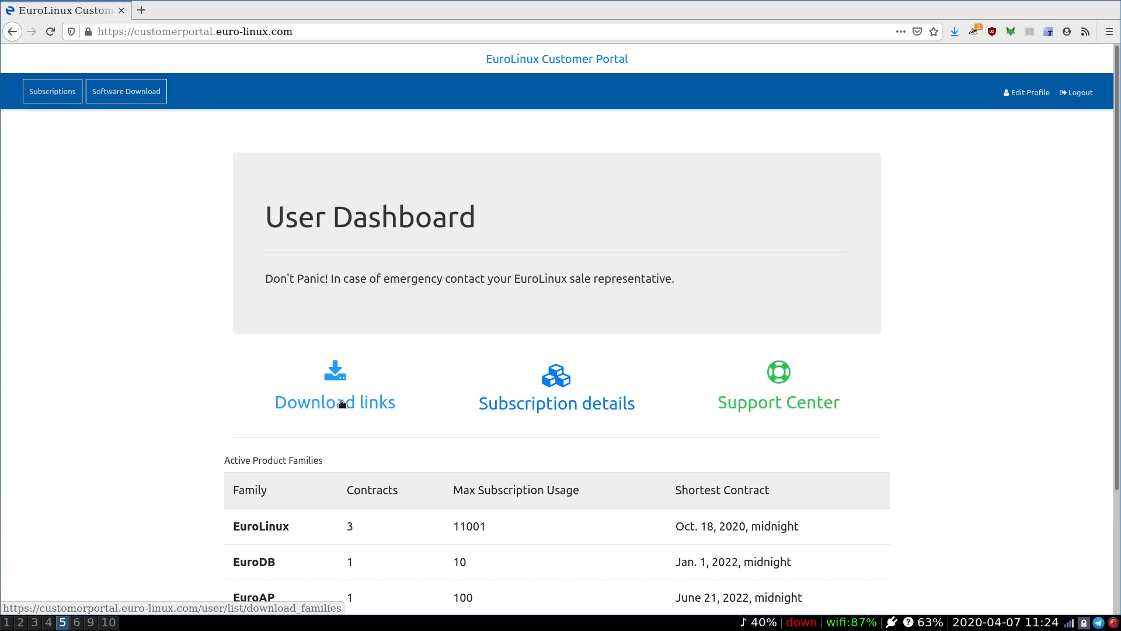
{"action": "left_click", "coordinate": [335, 401]}
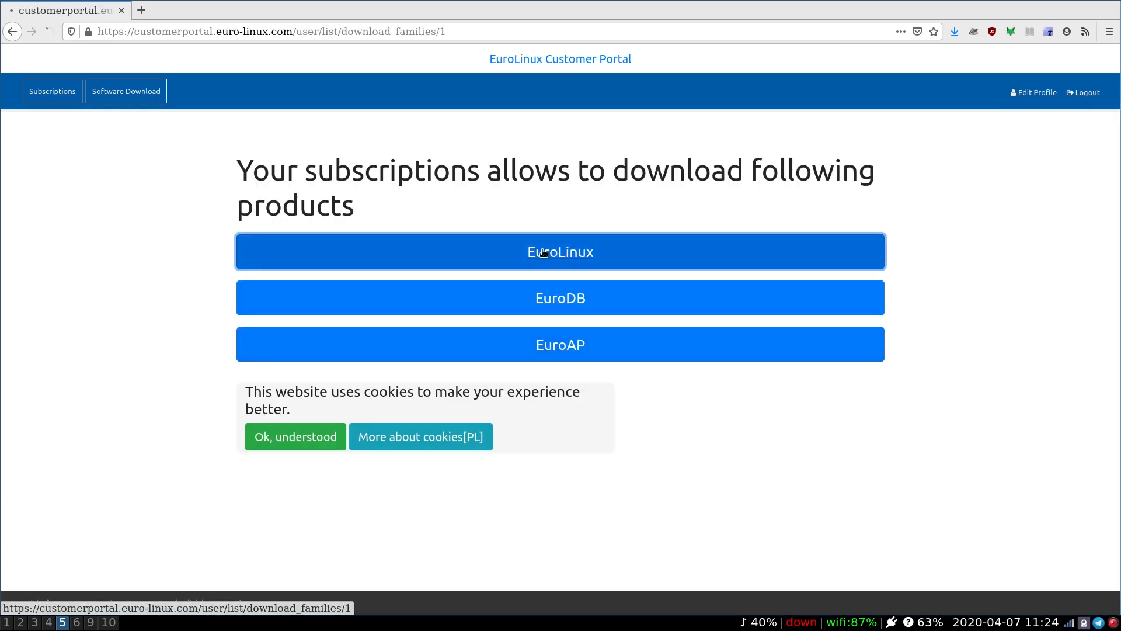
{"action": "left_click", "coordinate": [560, 252]}
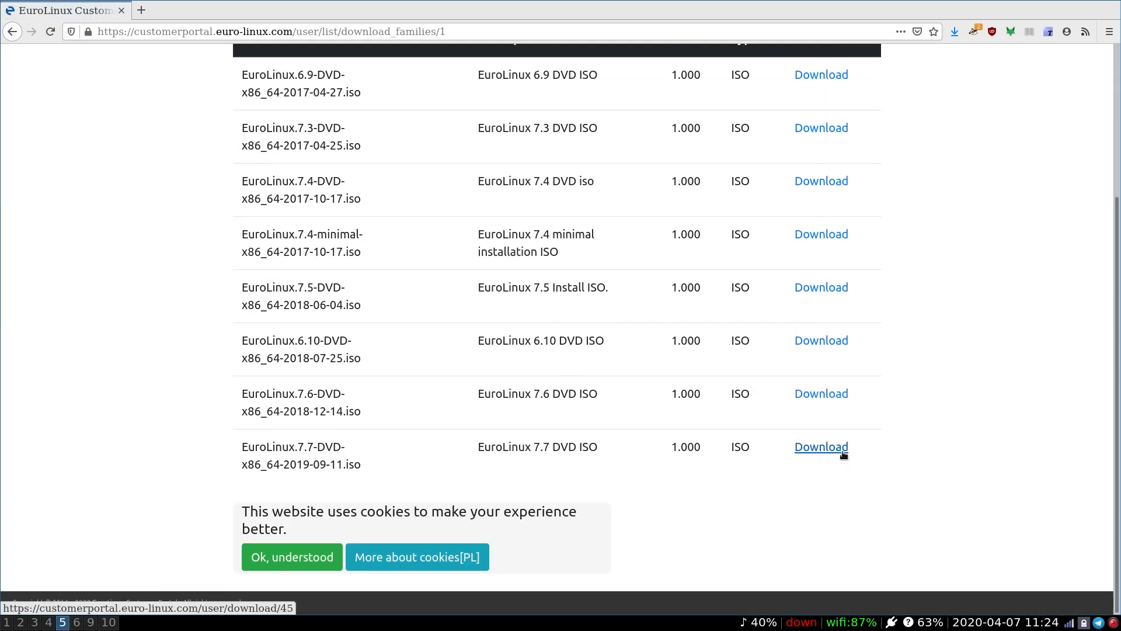
{"action": "left_click", "coordinate": [821, 446]}
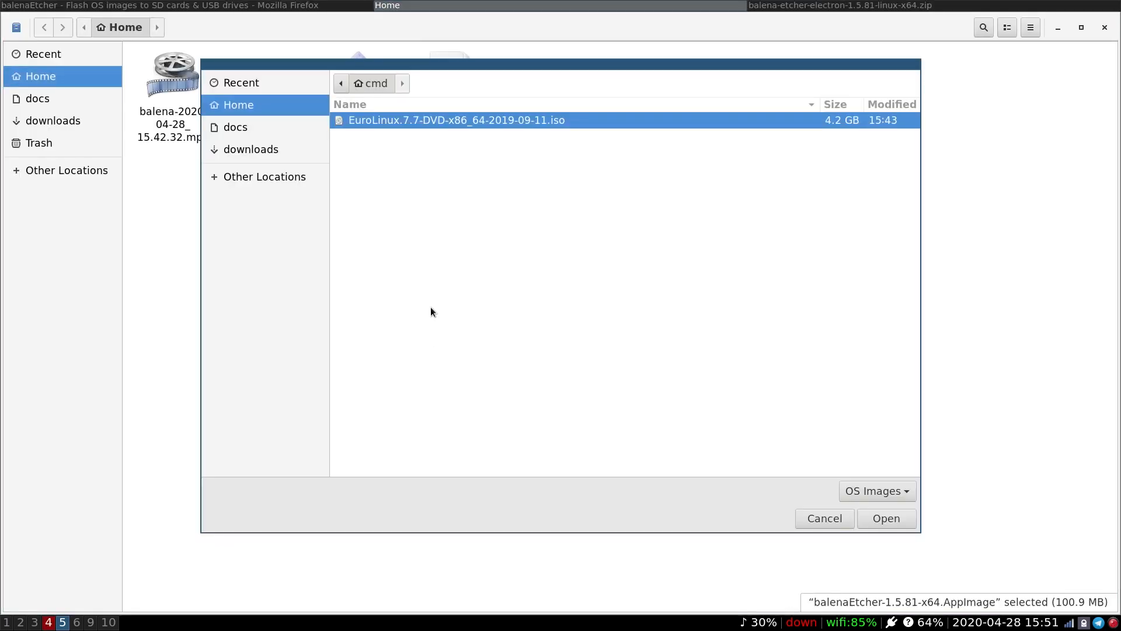
- Select EuroLinux.7.7-DVD-x86_64-2019-09-11.iso as the balenaEtcher source image
{"action": "left_click", "coordinate": [885, 518]}
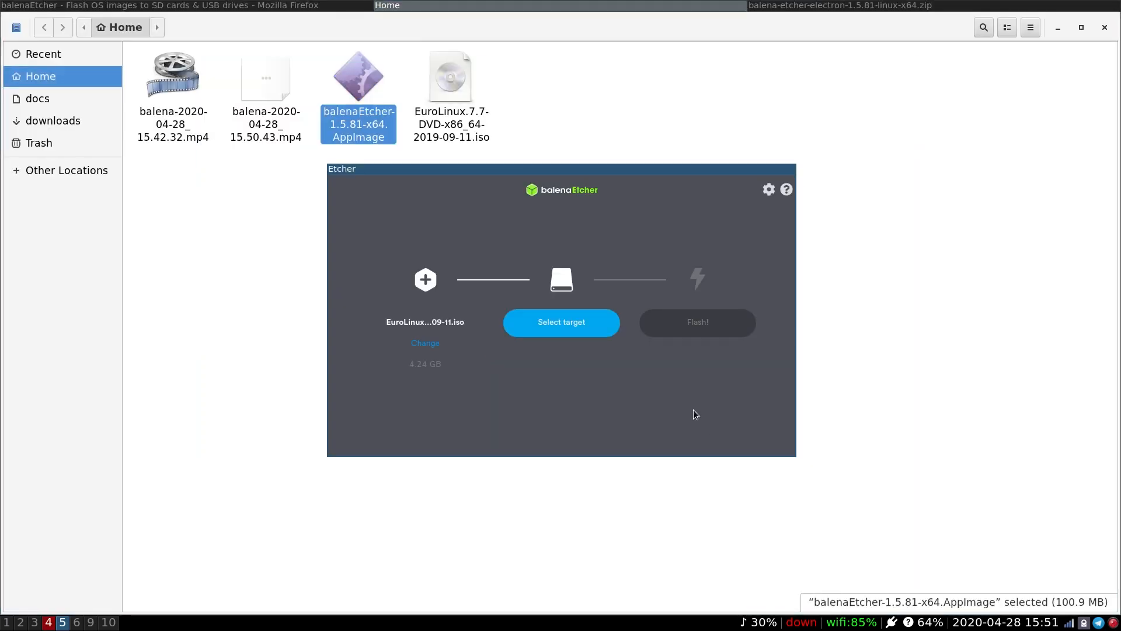
{"action": "left_click", "coordinate": [561, 322]}
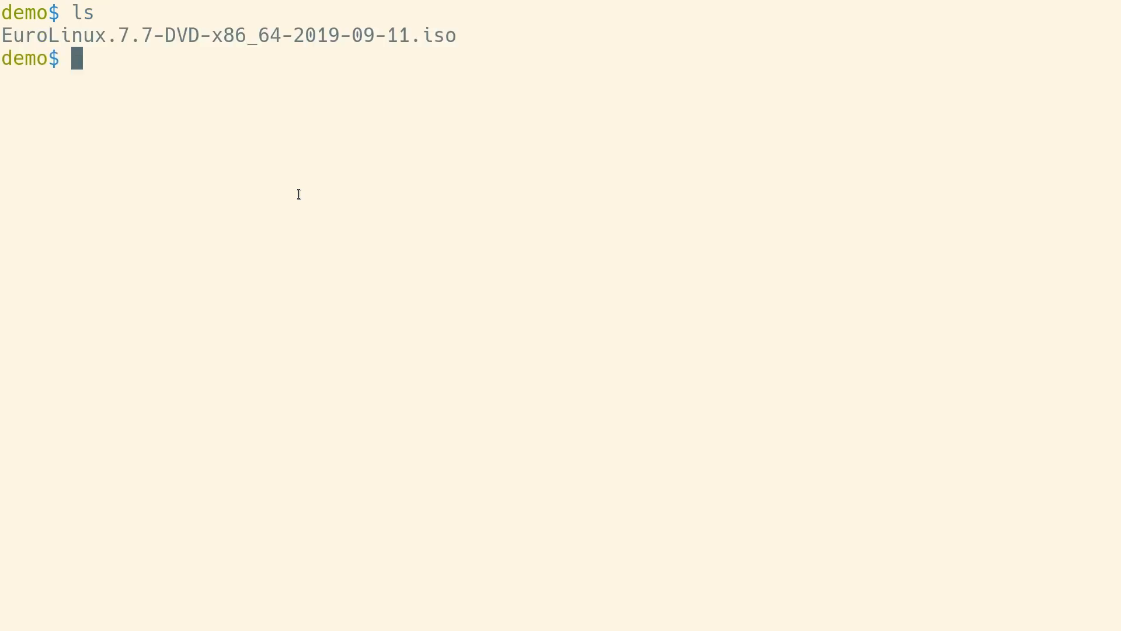
- List the attached disks with lsblk to identify the 28.9G USB drive sda
{"action": "type", "text": "ls"}
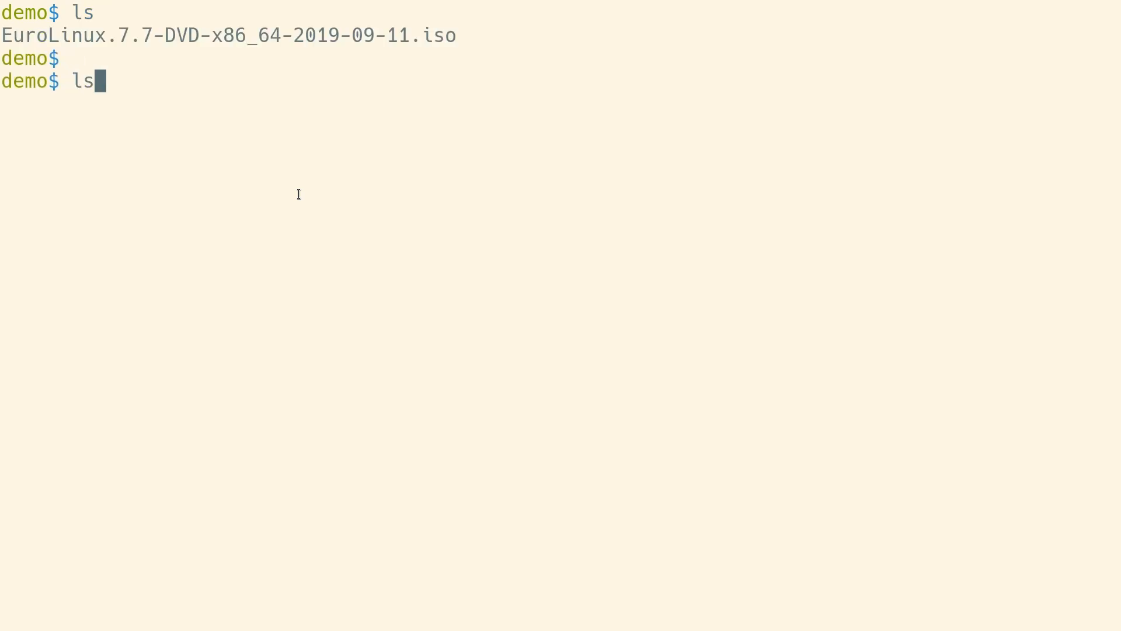
{"action": "type", "text": "blk"}
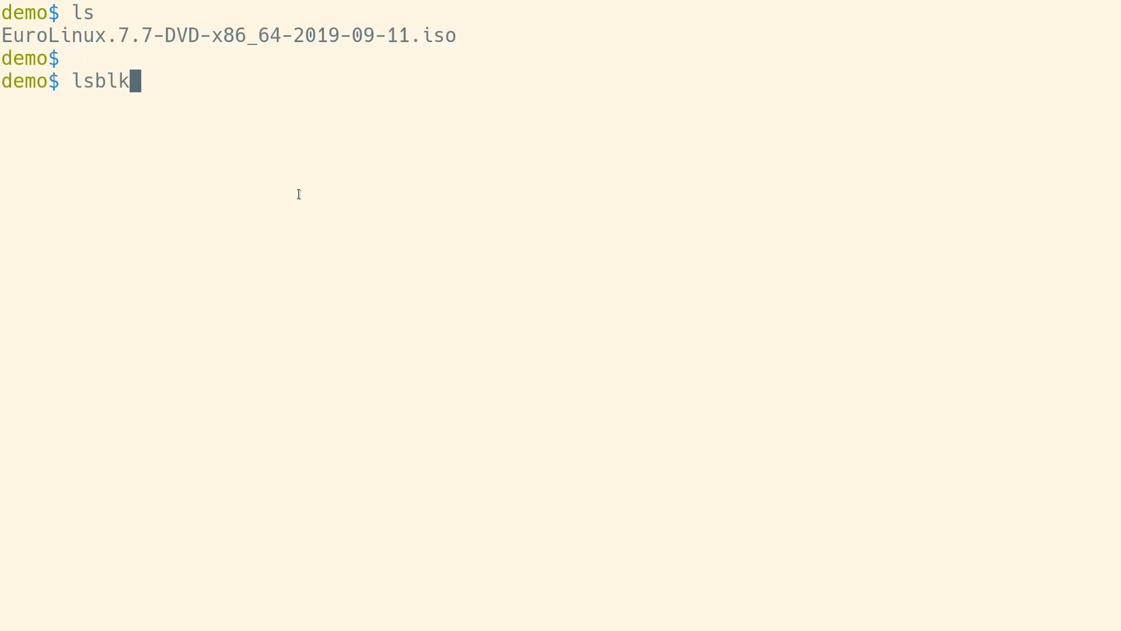
{"action": "key", "text": "Return"}
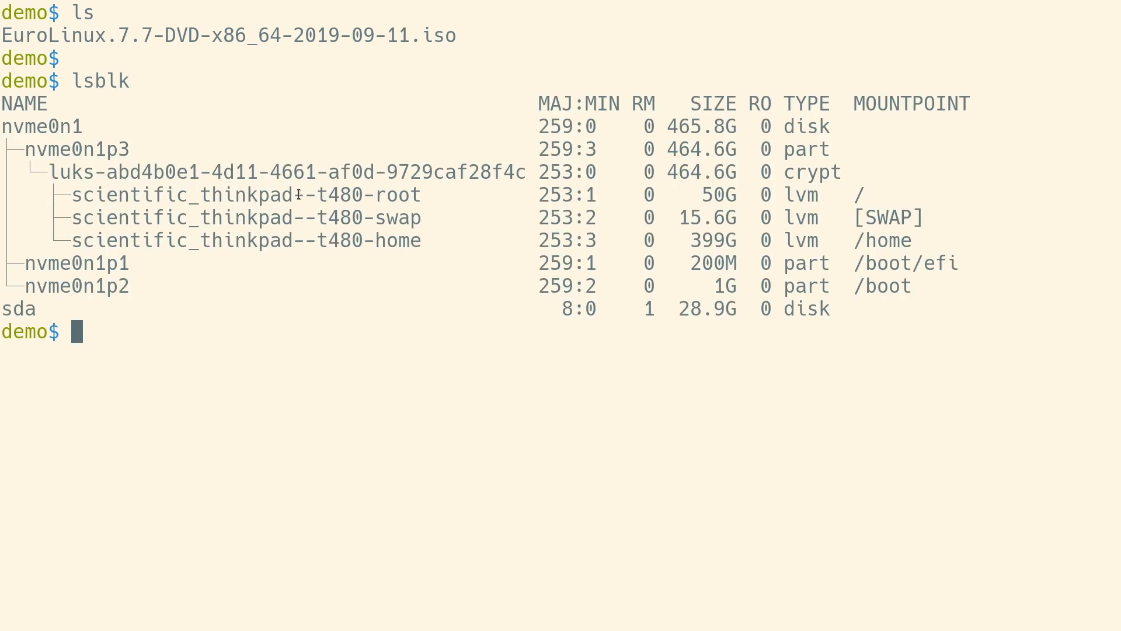
- Write the EuroLinux 7.7 ISO to /dev/sda using sudo dd with status=progress
{"action": "type", "text": "sudo dd i"}
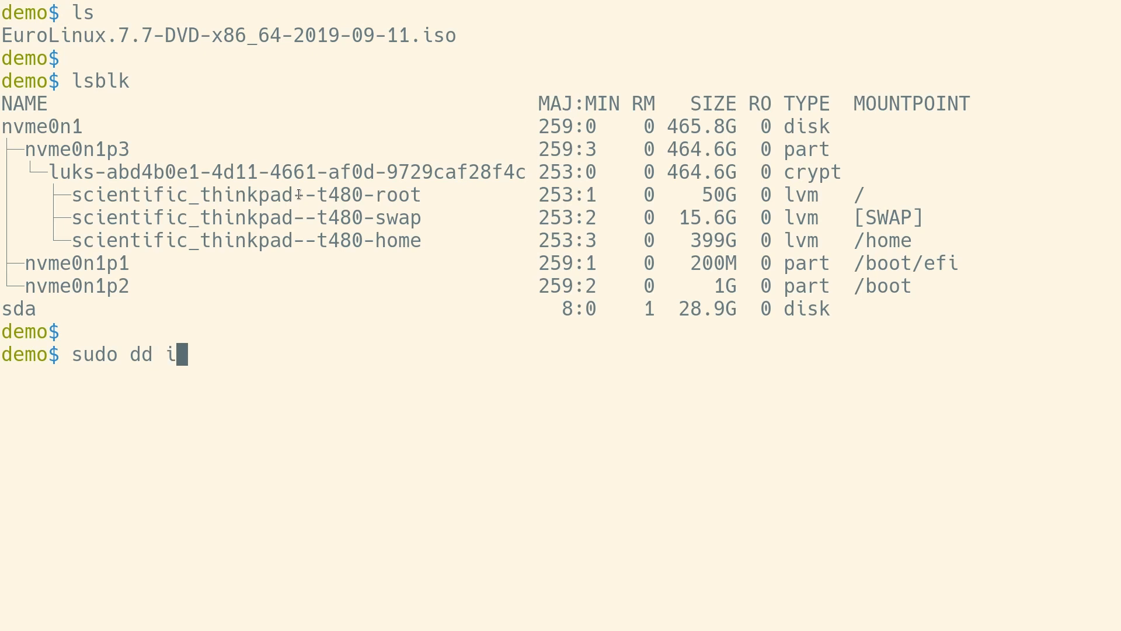
{"action": "type", "text": "f=EuroLinux.7.7-DVD-x86_64-2019-09-11.iso of"}
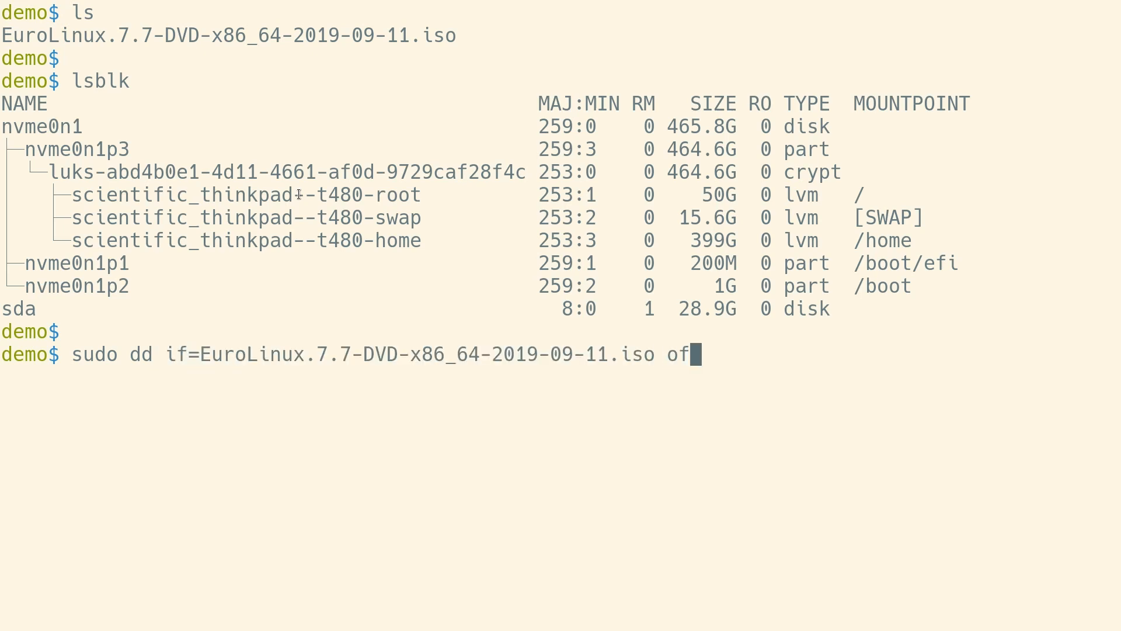
{"action": "type", "text": "=/dev/sda"}
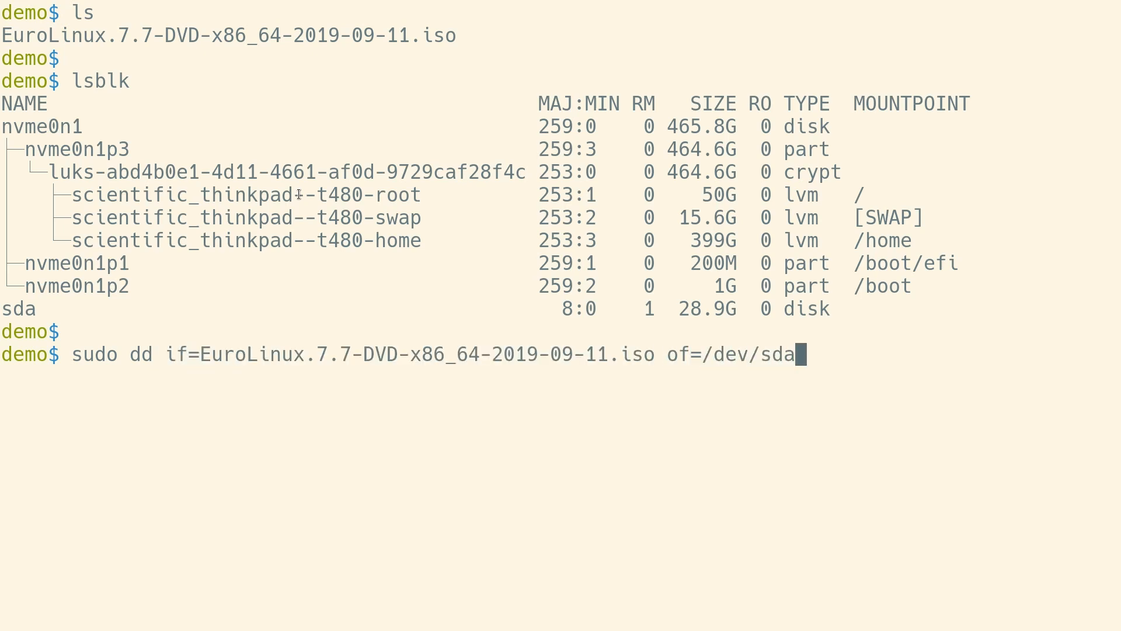
{"action": "type", "text": "st"}
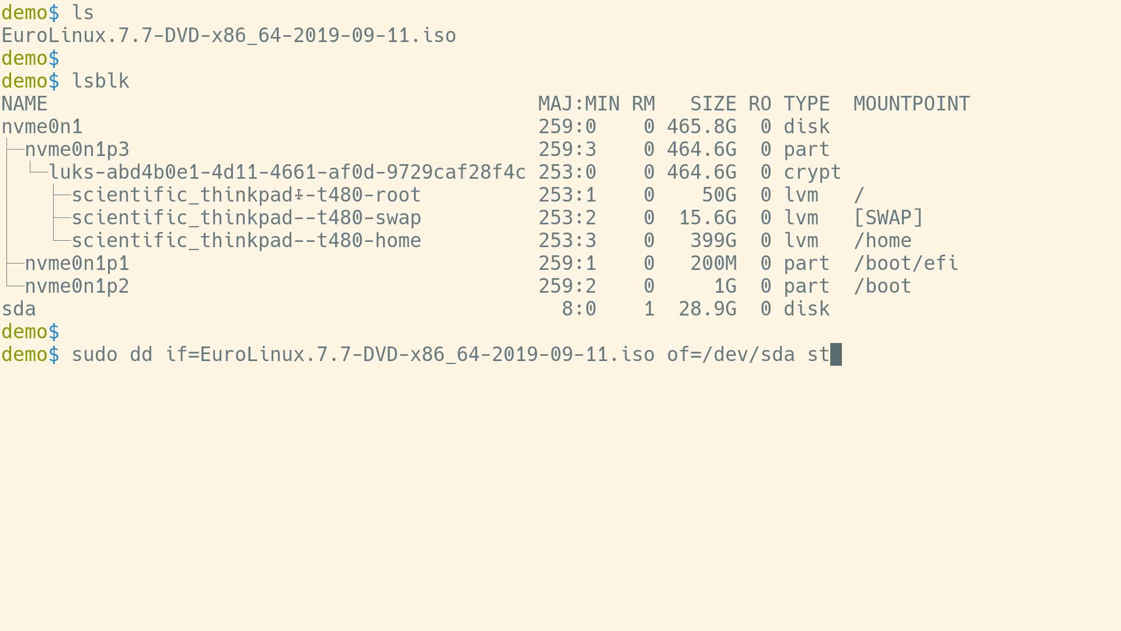
{"action": "type", "text": "atus=progress"}
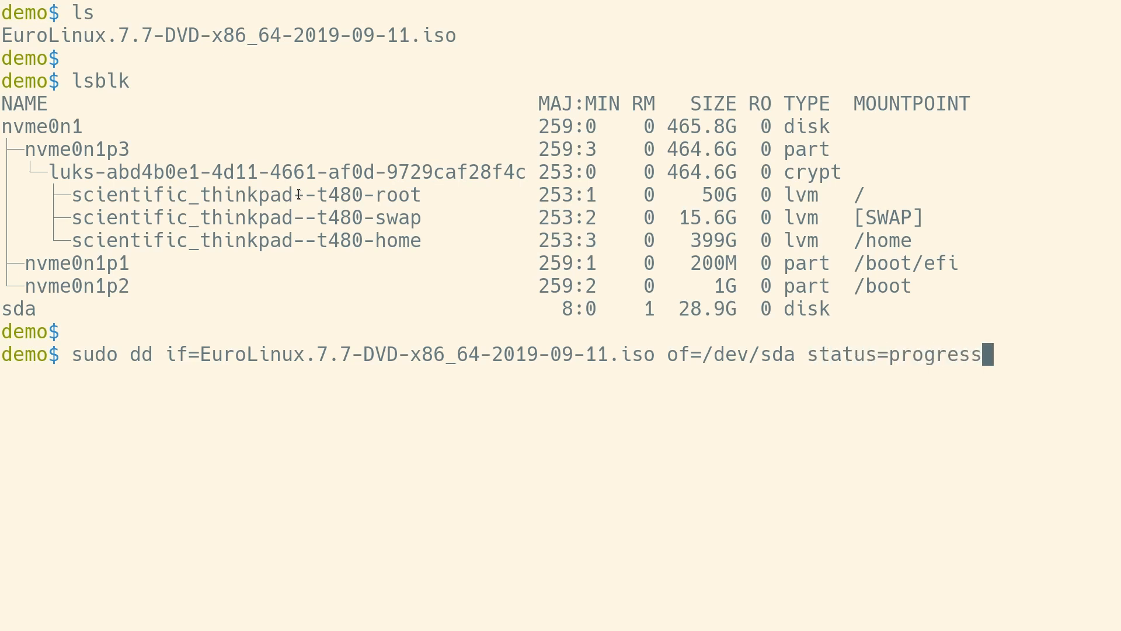
{"action": "double_click", "coordinate": [16, 308]}
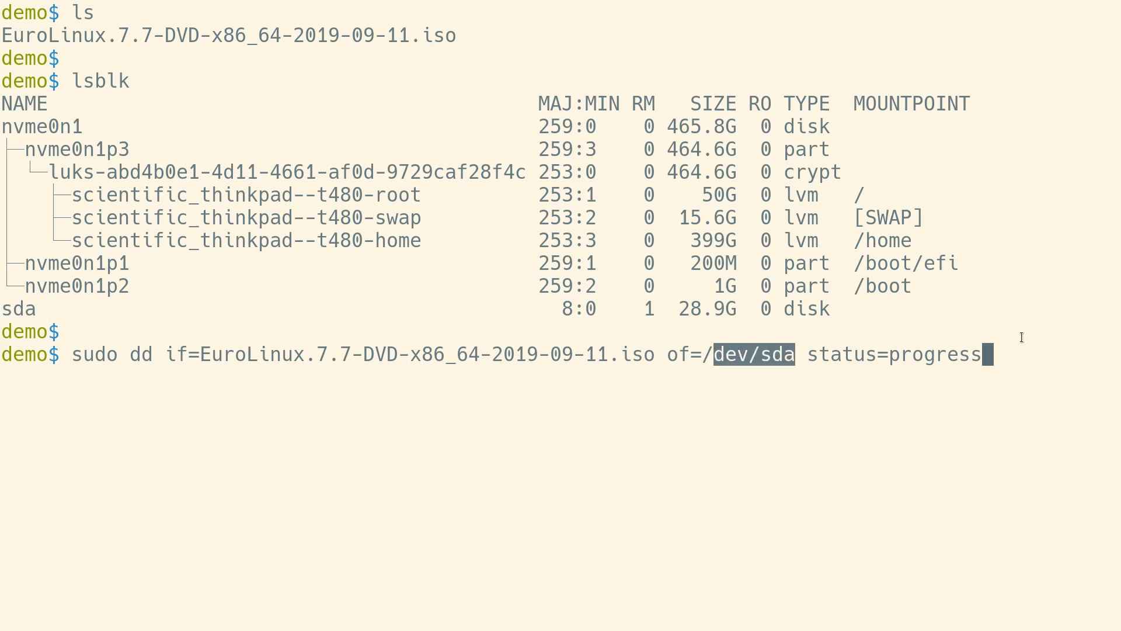
{"action": "key", "text": "Return"}
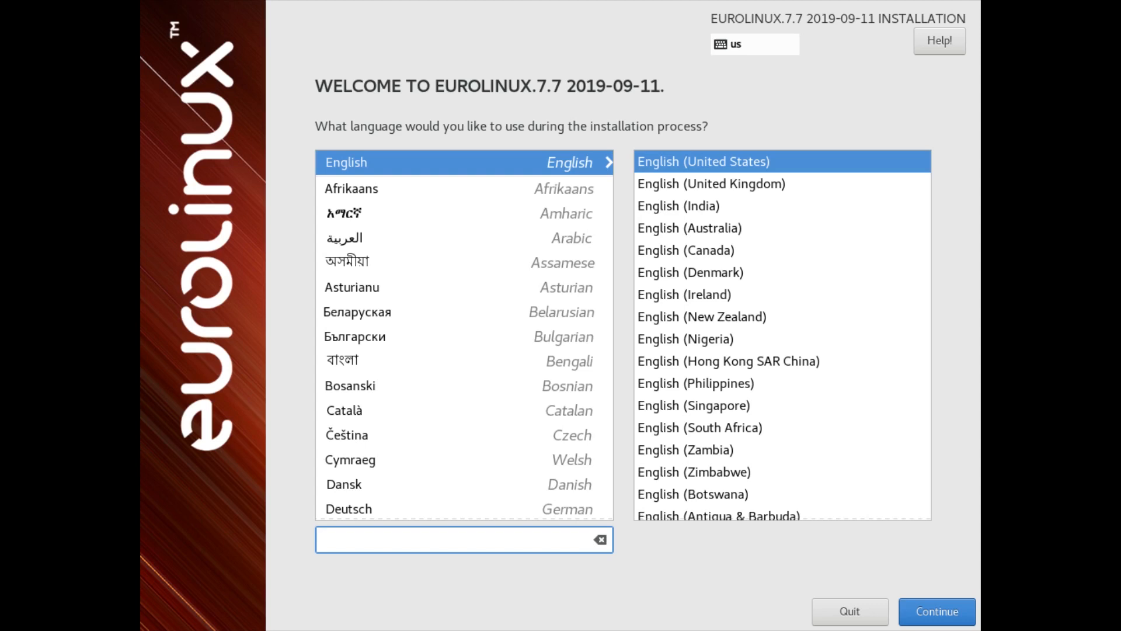
- Leave English (United States) selected on the welcome screen and continue
{"action": "left_click", "coordinate": [463, 539]}
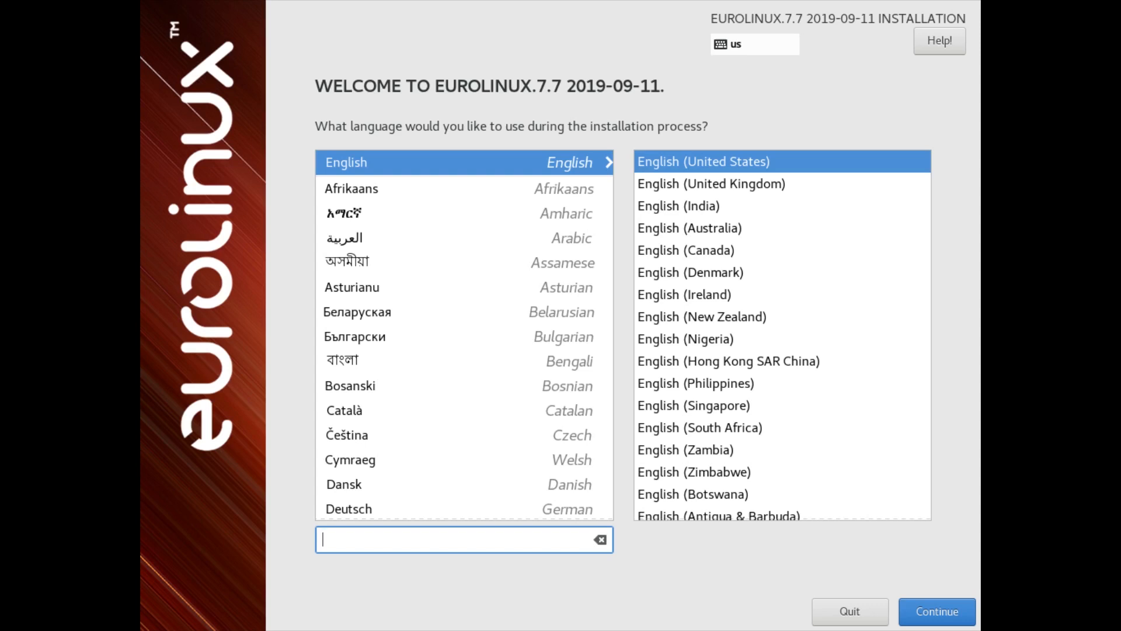
{"action": "mouse_move", "coordinate": [562, 295]}
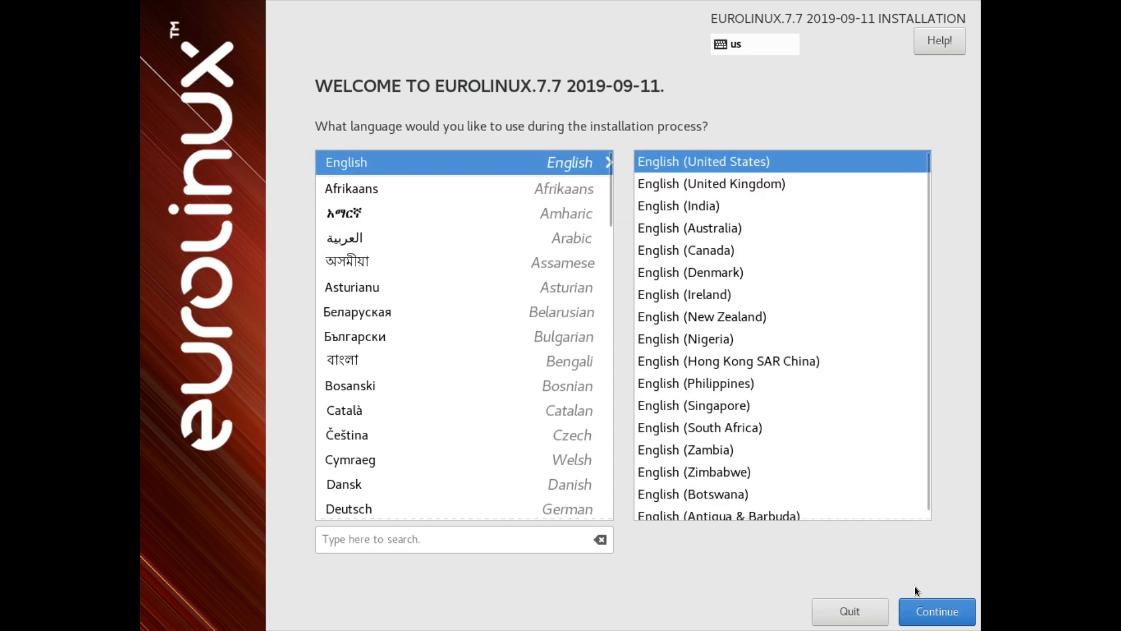
{"action": "left_click", "coordinate": [935, 612]}
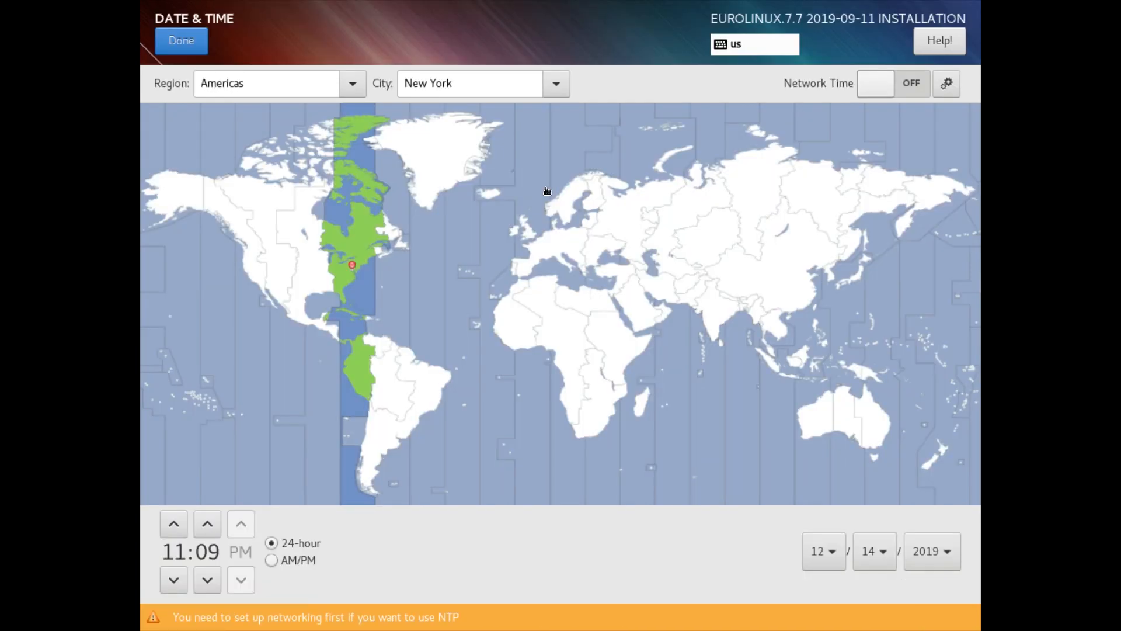
- Pick Europe/Warsaw on the time zone map and add a Polish layout beside English (US)
{"action": "left_click", "coordinate": [577, 229]}
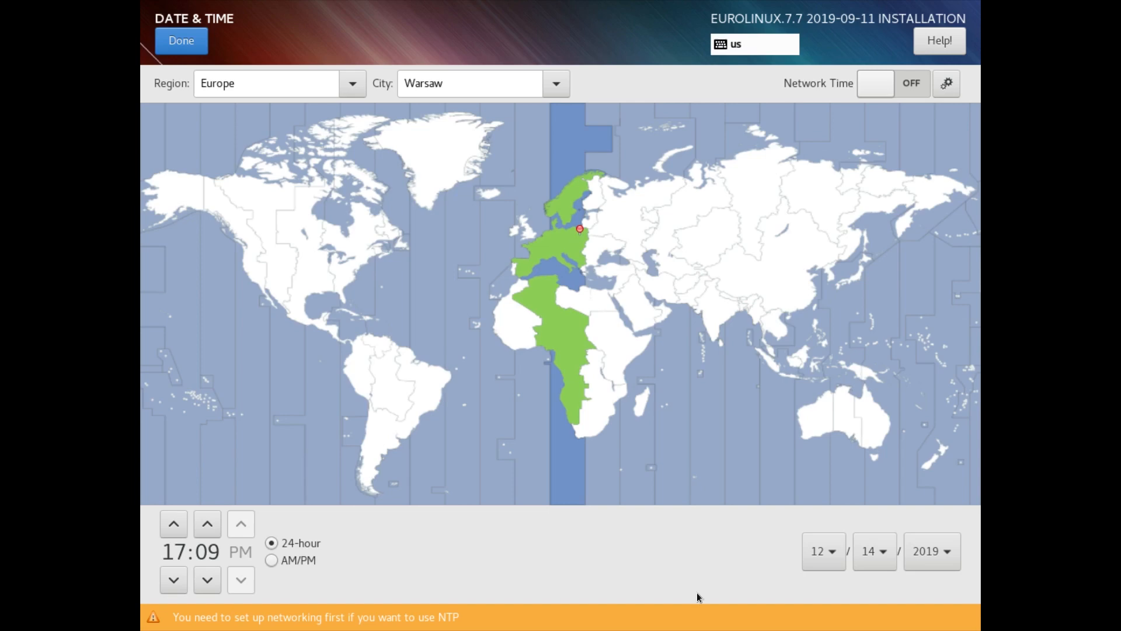
{"action": "left_click", "coordinate": [181, 40]}
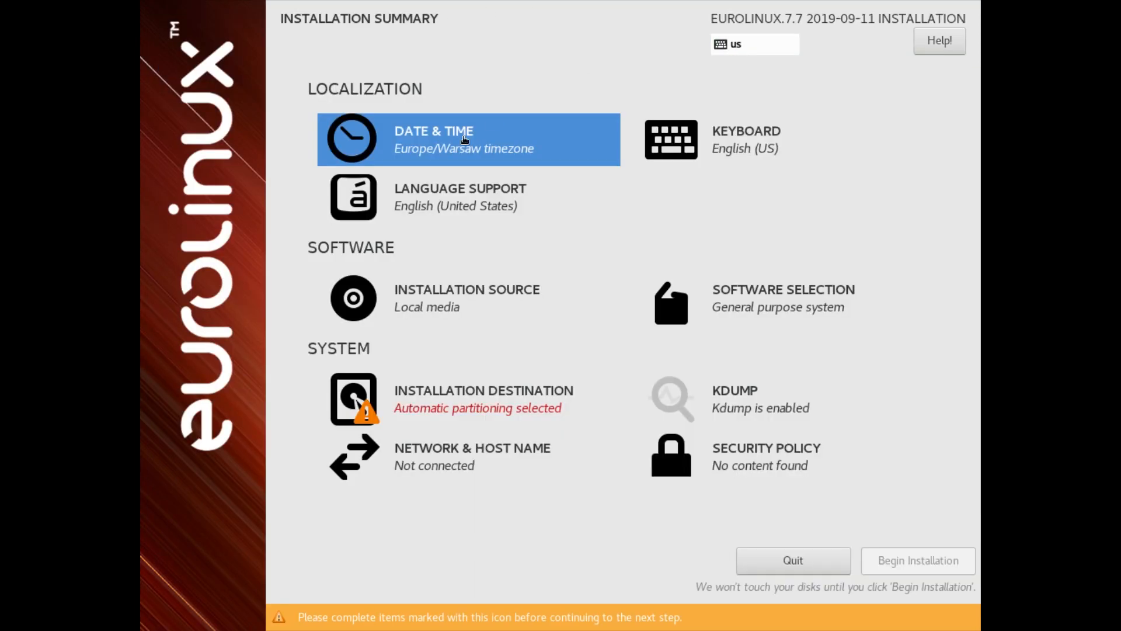
{"action": "left_click", "coordinate": [459, 197]}
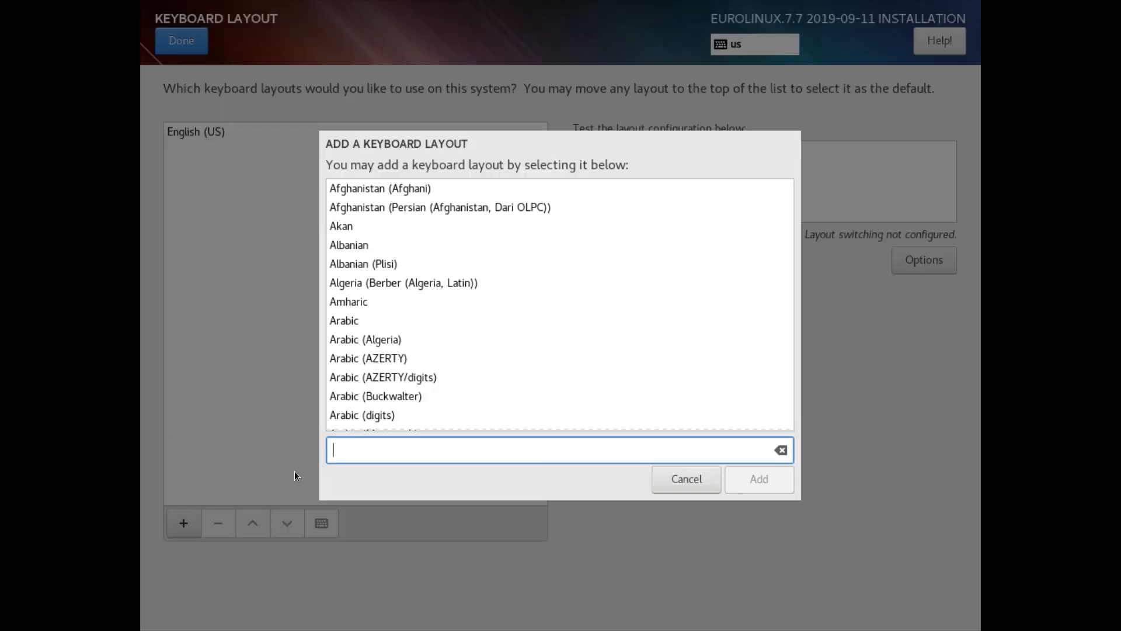
{"action": "left_click", "coordinate": [757, 478]}
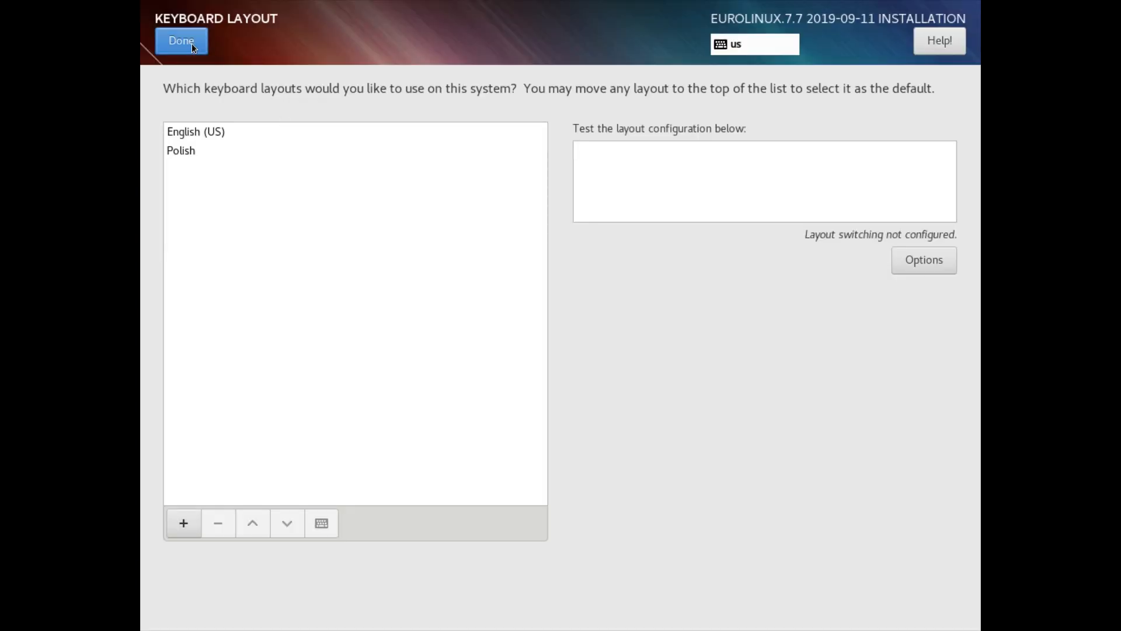
{"action": "left_click", "coordinate": [181, 40]}
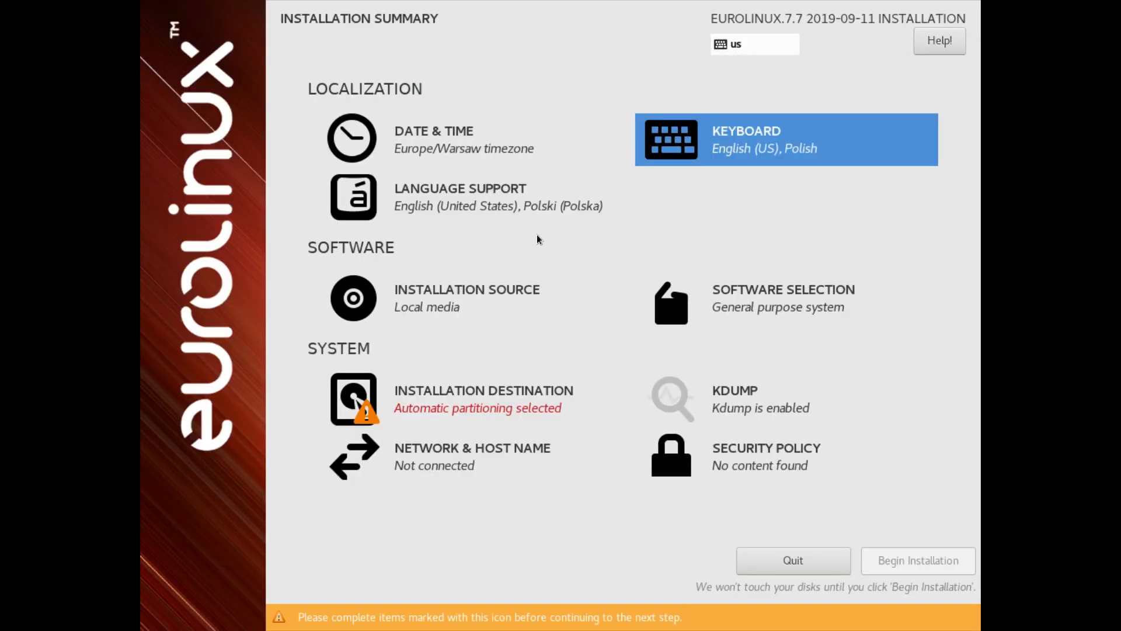
{"action": "left_click", "coordinate": [782, 301]}
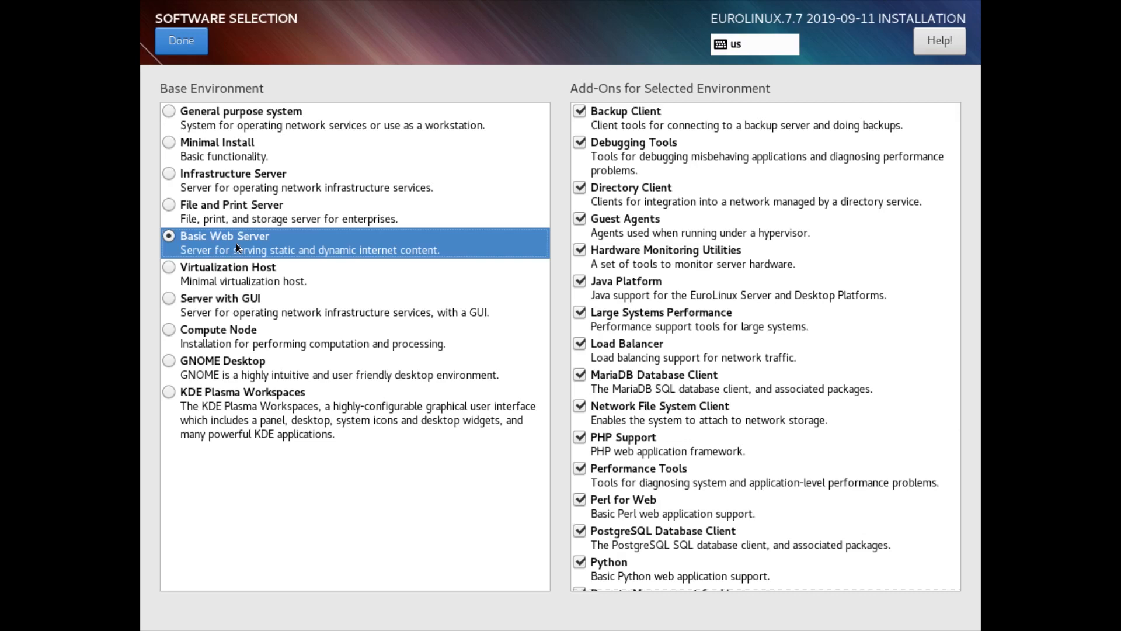
{"action": "mouse_move", "coordinate": [684, 306]}
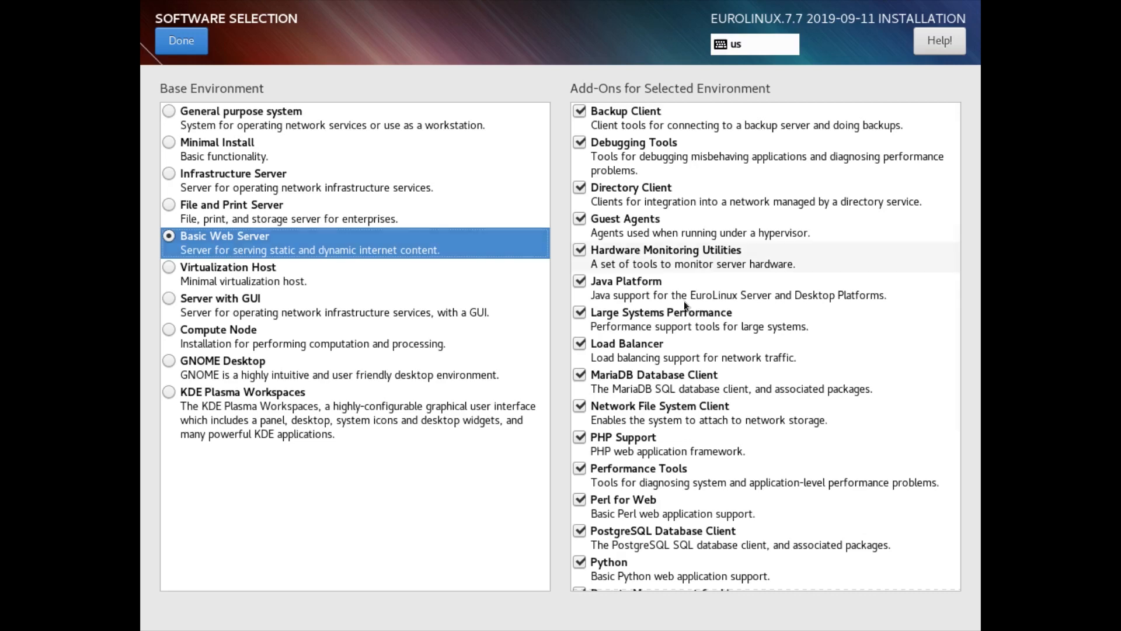
- Tick the System Administration Tools add-on for Basic Web Server and confirm the selection
{"action": "scroll", "scroll_direction": "down", "scroll_amount": 3}
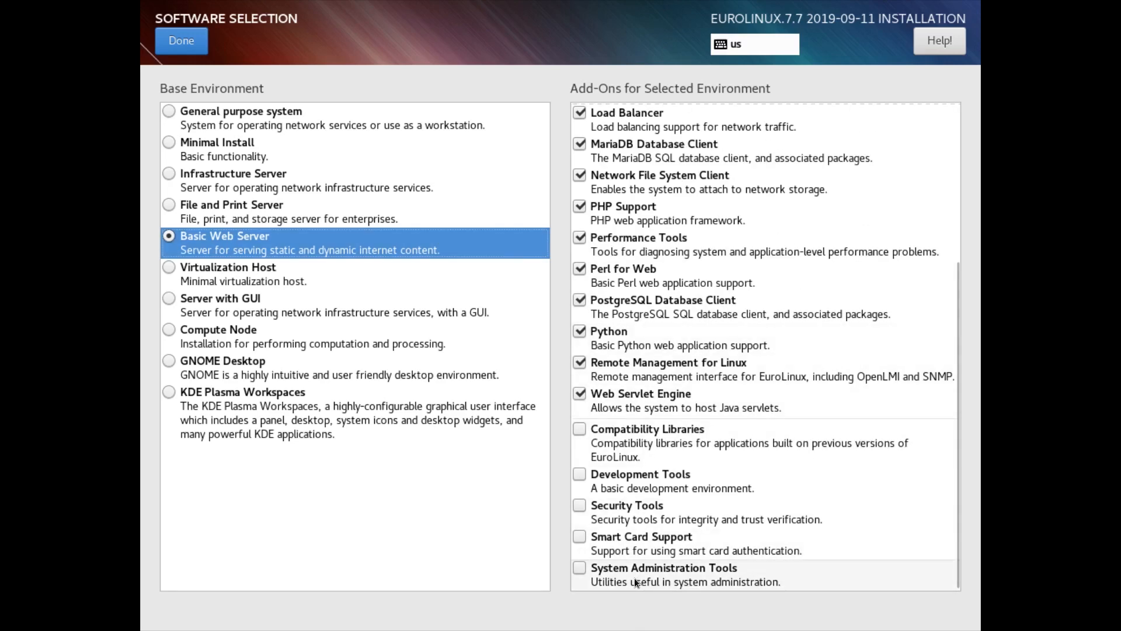
{"action": "left_click", "coordinate": [579, 567]}
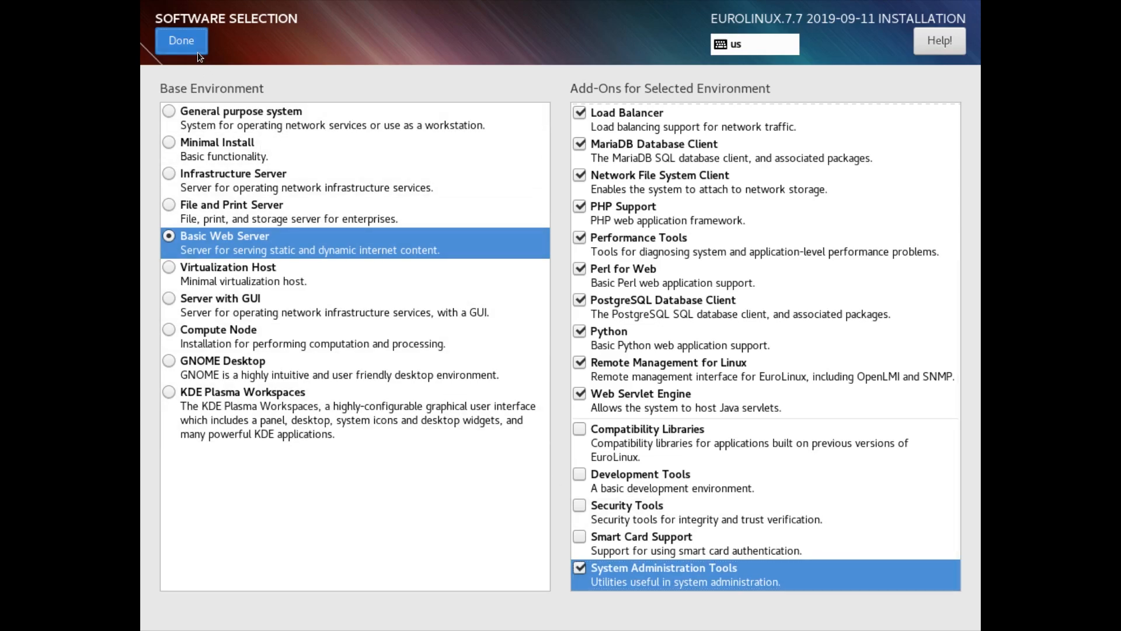
{"action": "left_click", "coordinate": [181, 41]}
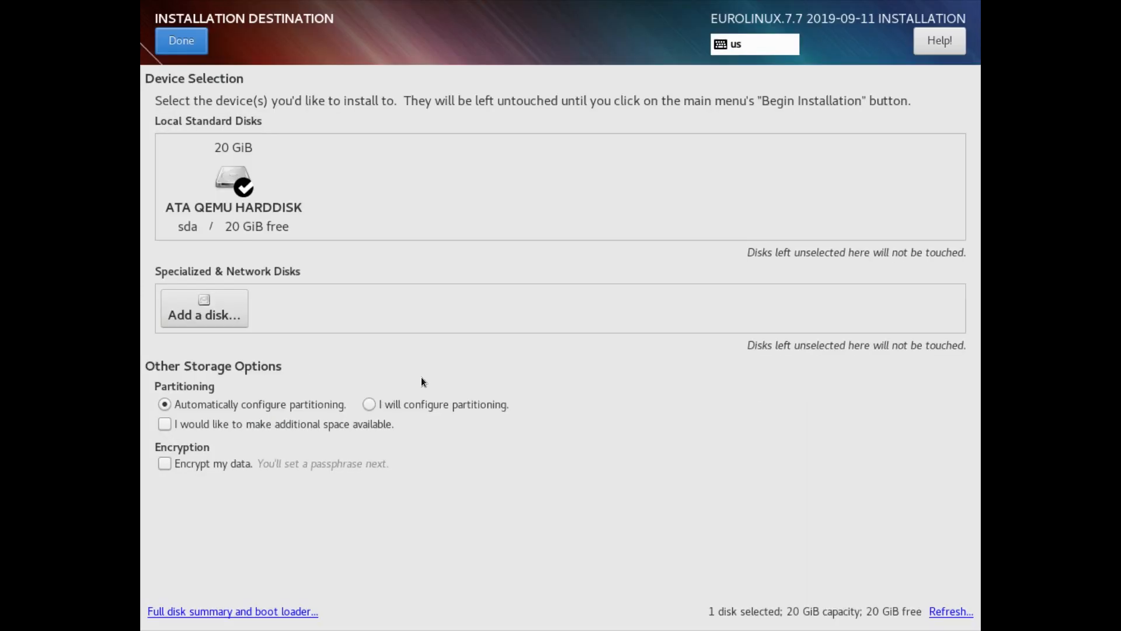
- Target the 20 GiB ATA QEMU HARDDISK with automatic partitioning and begin installation
{"action": "left_click", "coordinate": [233, 186]}
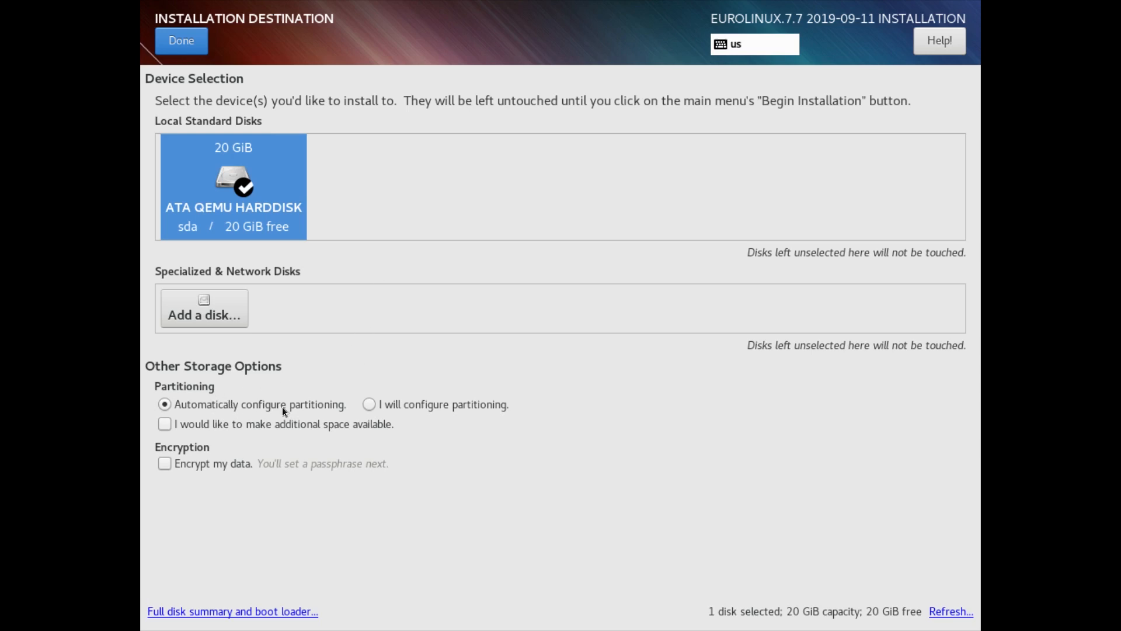
{"action": "mouse_move", "coordinate": [216, 467]}
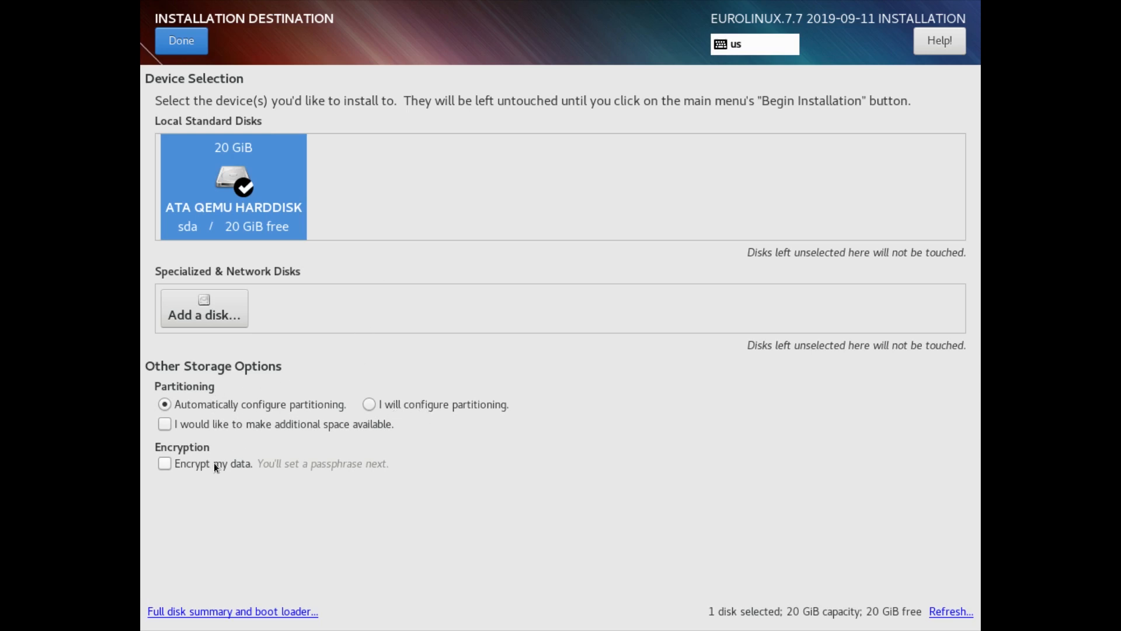
{"action": "left_click", "coordinate": [232, 186]}
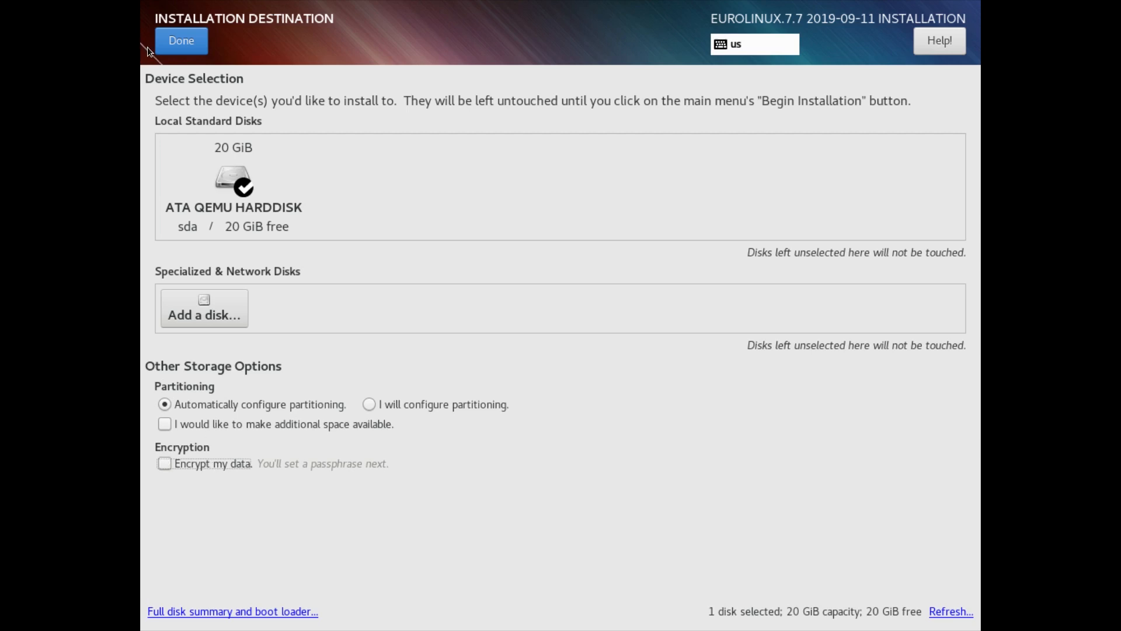
{"action": "left_click", "coordinate": [181, 40]}
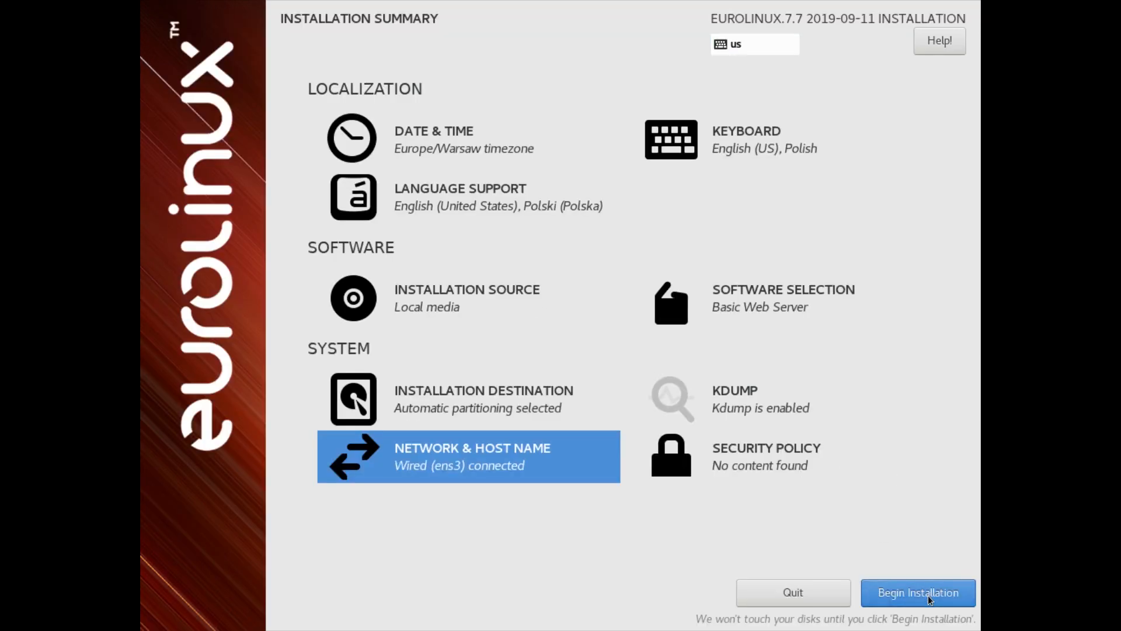
{"action": "left_click", "coordinate": [918, 592]}
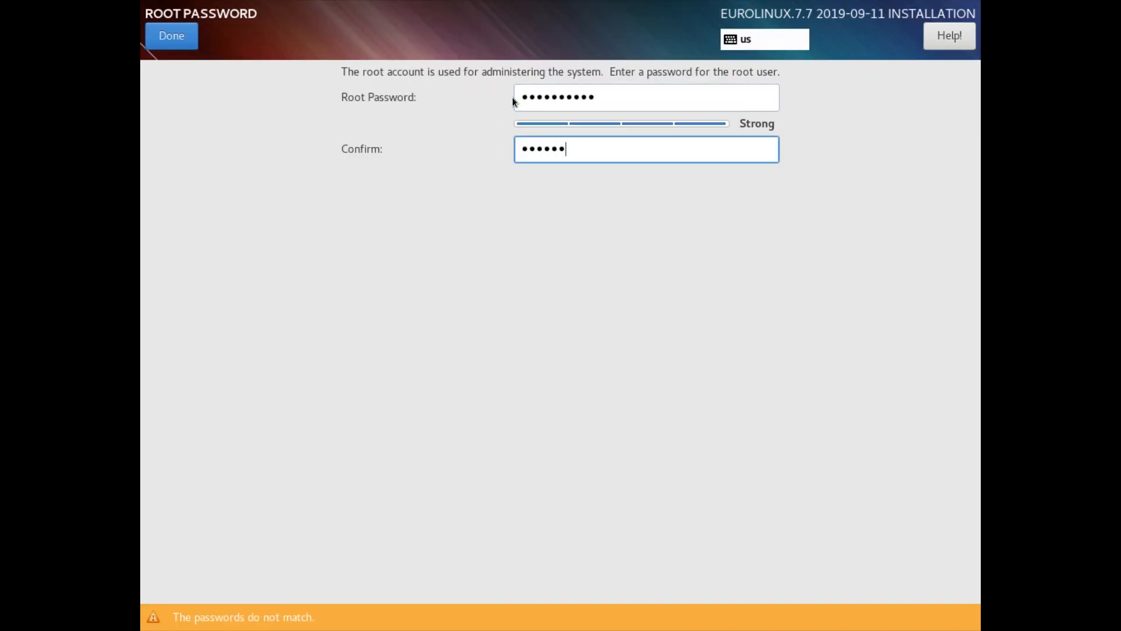
- Confirm the root password and the jdoe administrator account, then reboot the installed system
{"action": "left_click", "coordinate": [171, 35]}
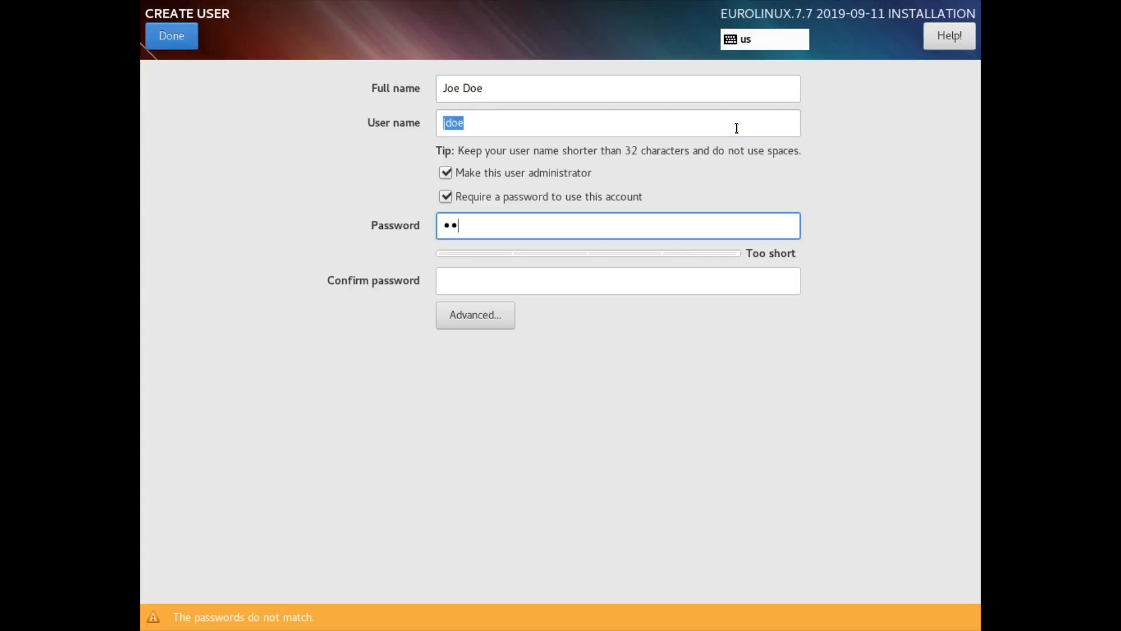
{"action": "left_click", "coordinate": [171, 35]}
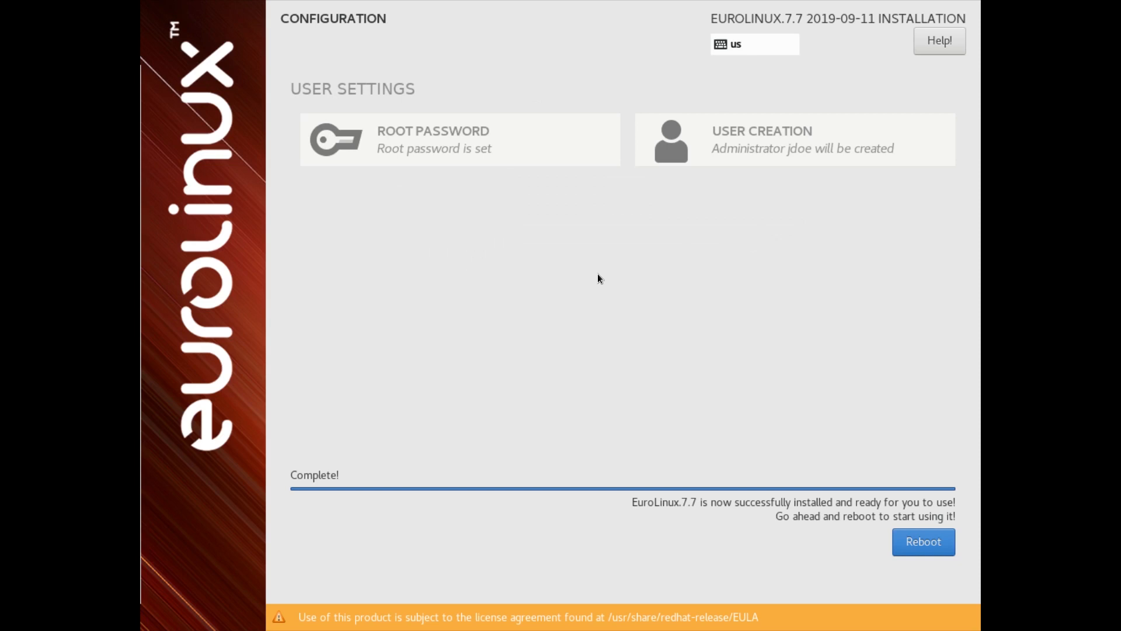
{"action": "left_click", "coordinate": [922, 541]}
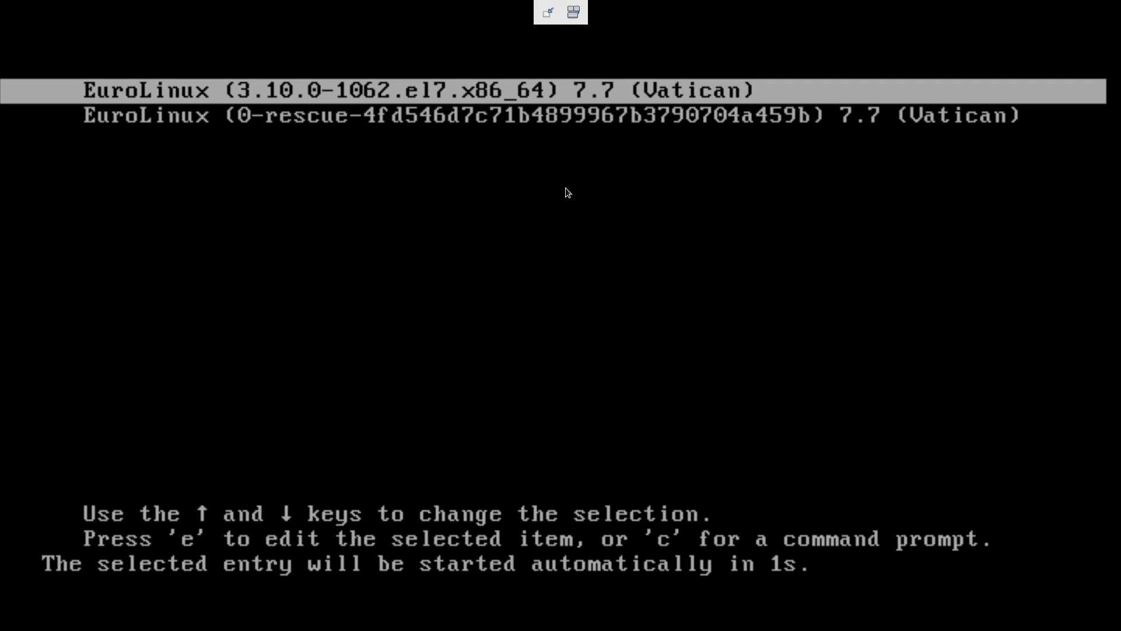